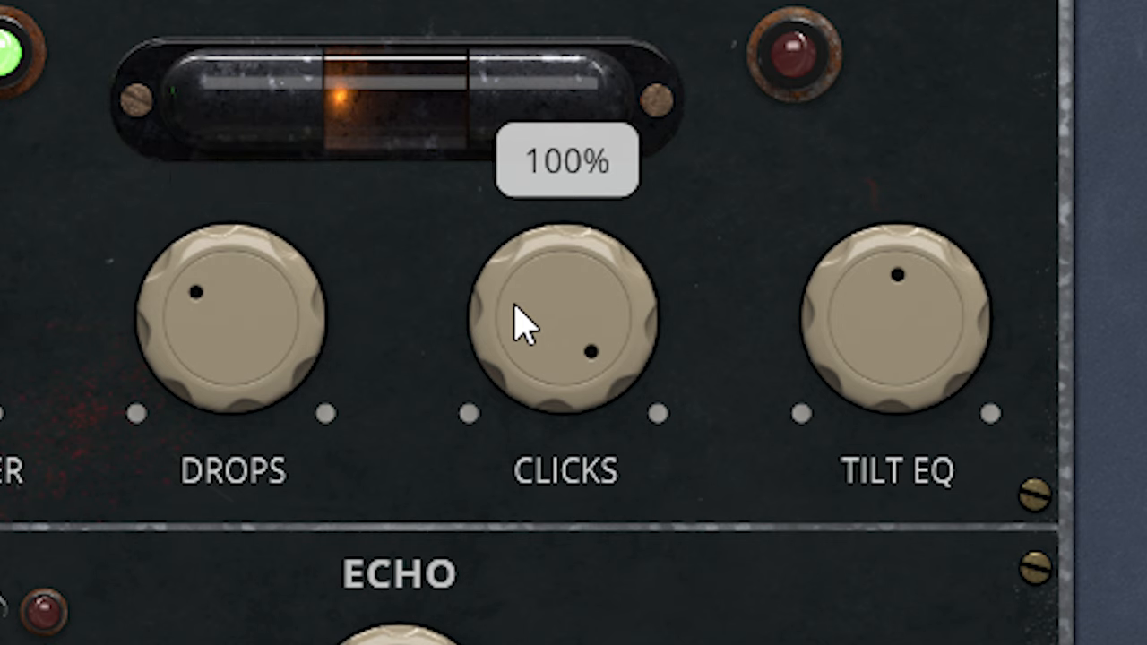
# Turn the Clicks knob fully up so the readout shows 100%.
pyautogui.moveTo(523, 323); pyautogui.dragTo(484, 409)
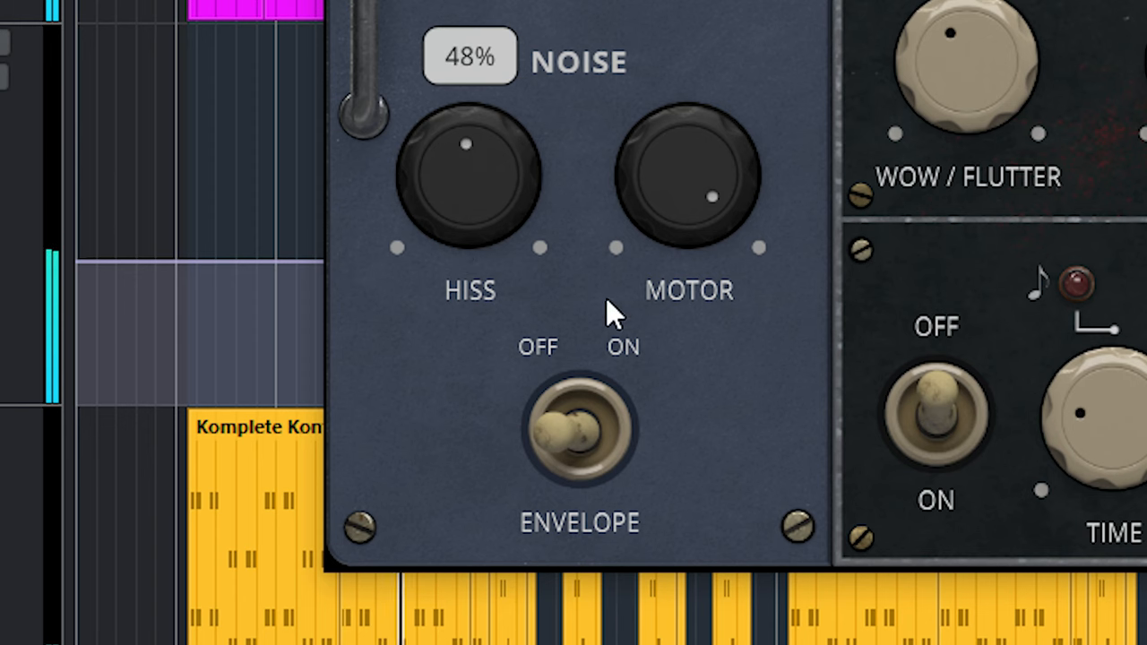
# Set Hiss to about 45% and flip the Noise Envelope switch.
pyautogui.moveTo(708, 198); pyautogui.dragTo(682, 147)
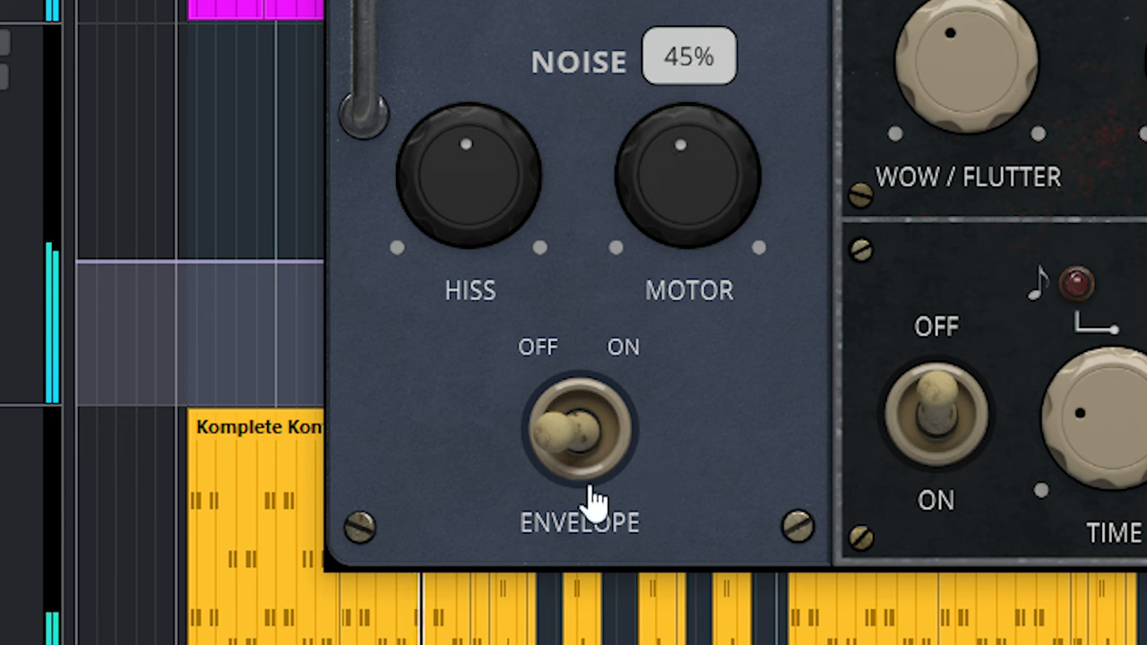
pyautogui.click(581, 436)
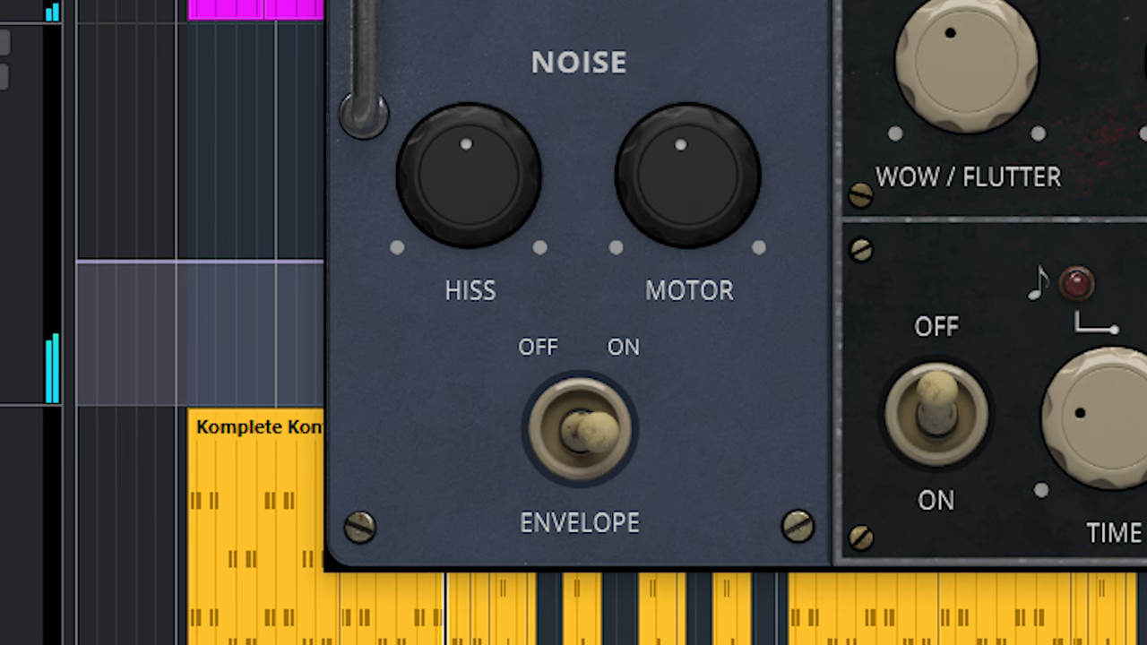
pyautogui.moveTo(466, 143); pyautogui.dragTo(448, 197)
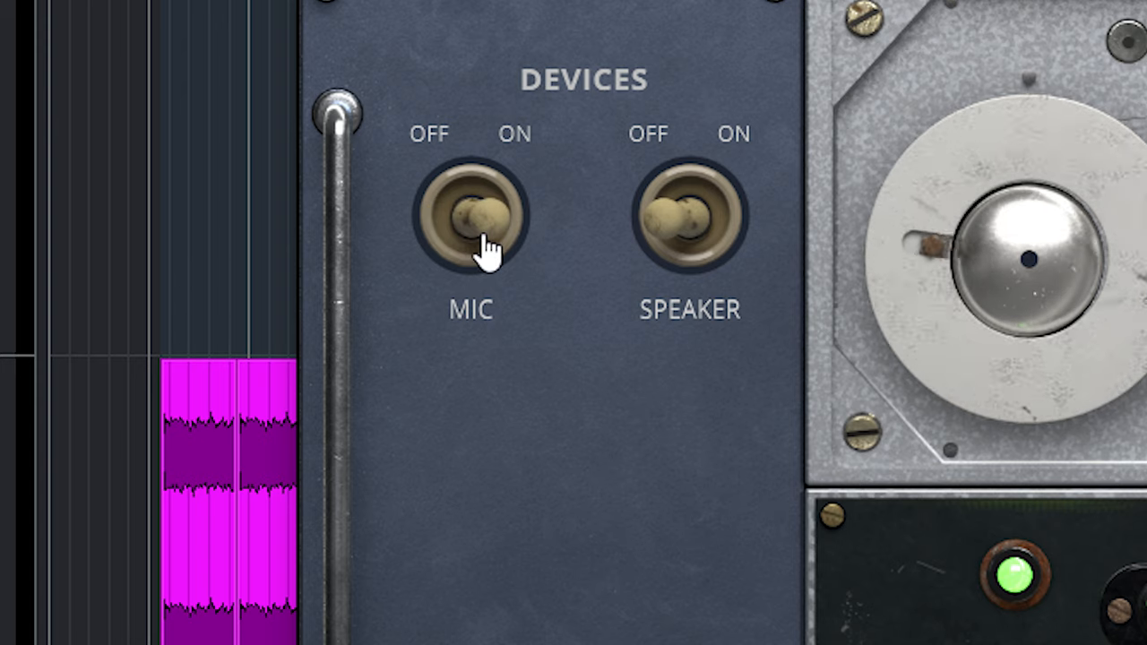
# Flip the Mic device switch, raise Mix from 19% to 100%, and toggle Soft Clip.
pyautogui.click(689, 215)
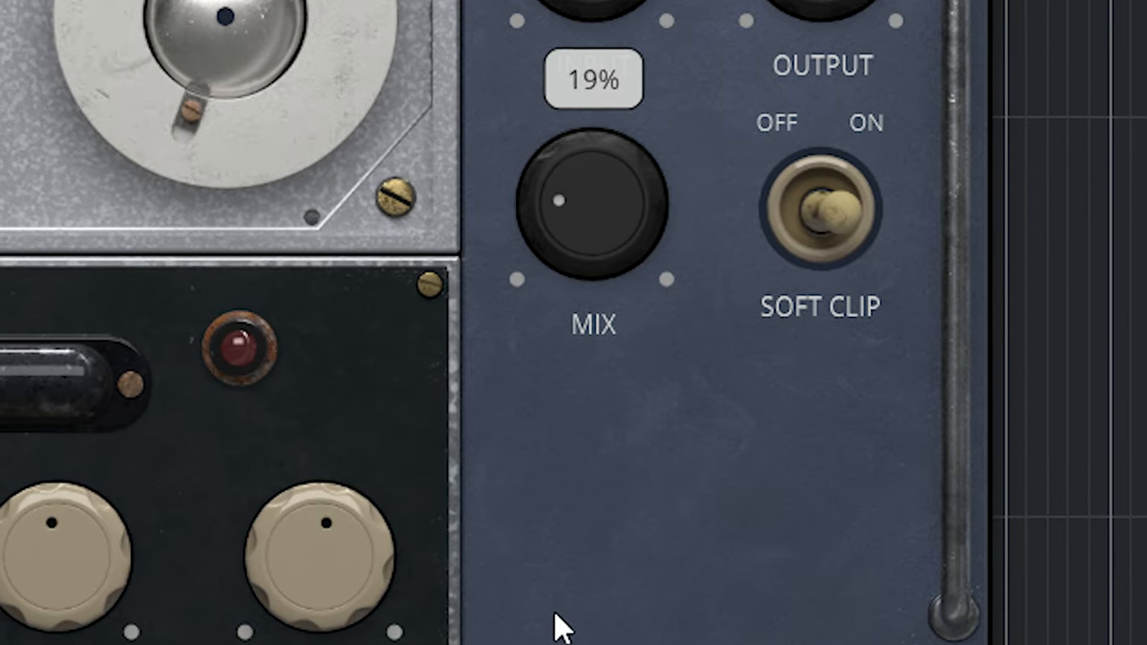
pyautogui.moveTo(595, 207); pyautogui.dragTo(601, 161)
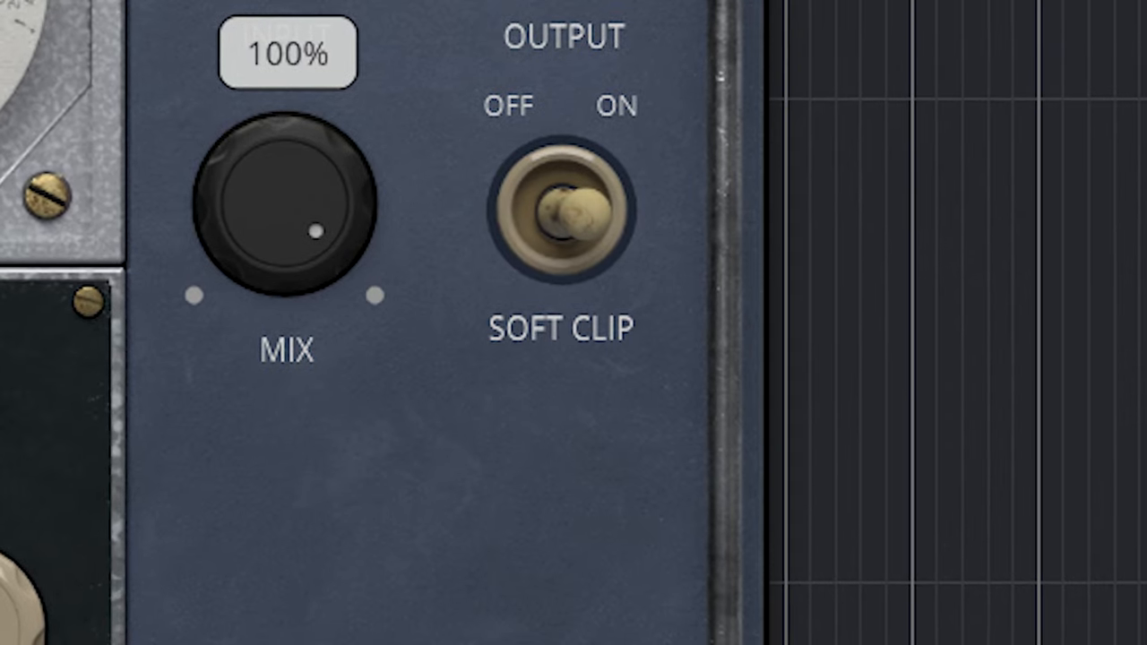
pyautogui.click(563, 215)
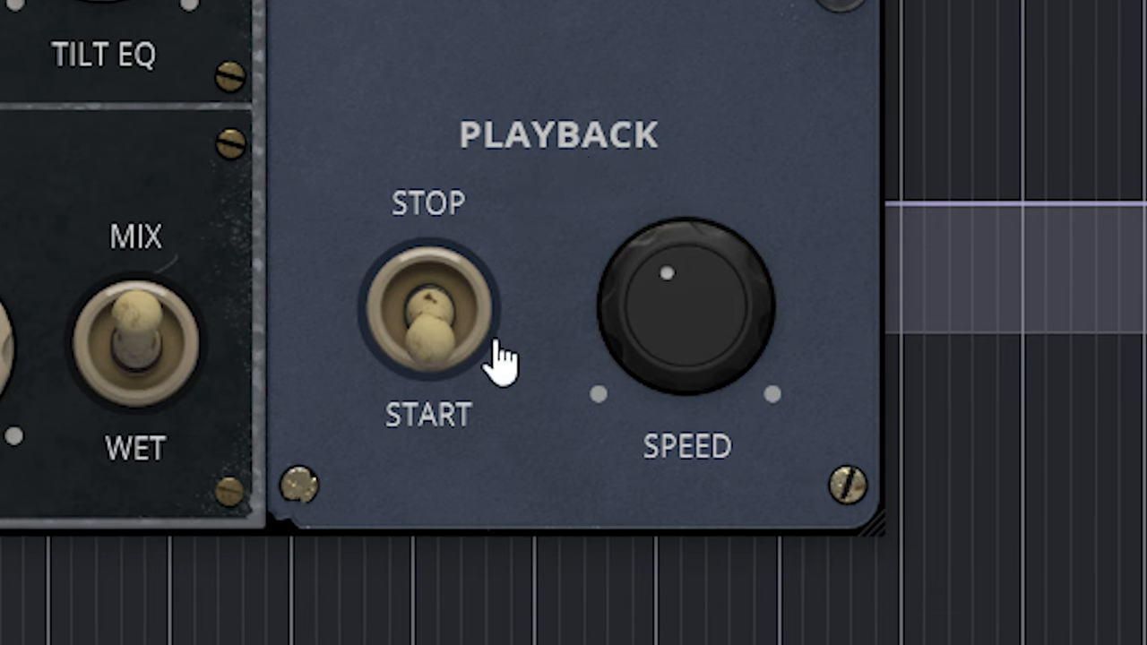
# Set playback Speed to 0.47 sec and flip the Stop/Start switch to stop and restart the tape.
pyautogui.click(430, 323)
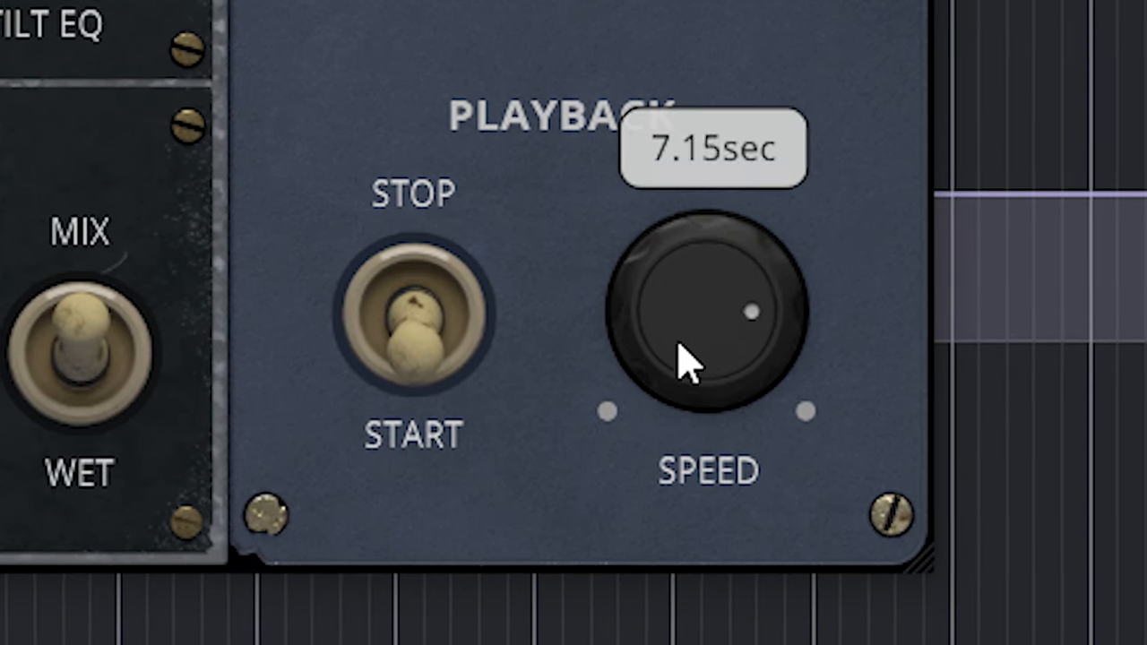
pyautogui.moveTo(708, 358); pyautogui.dragTo(717, 574)
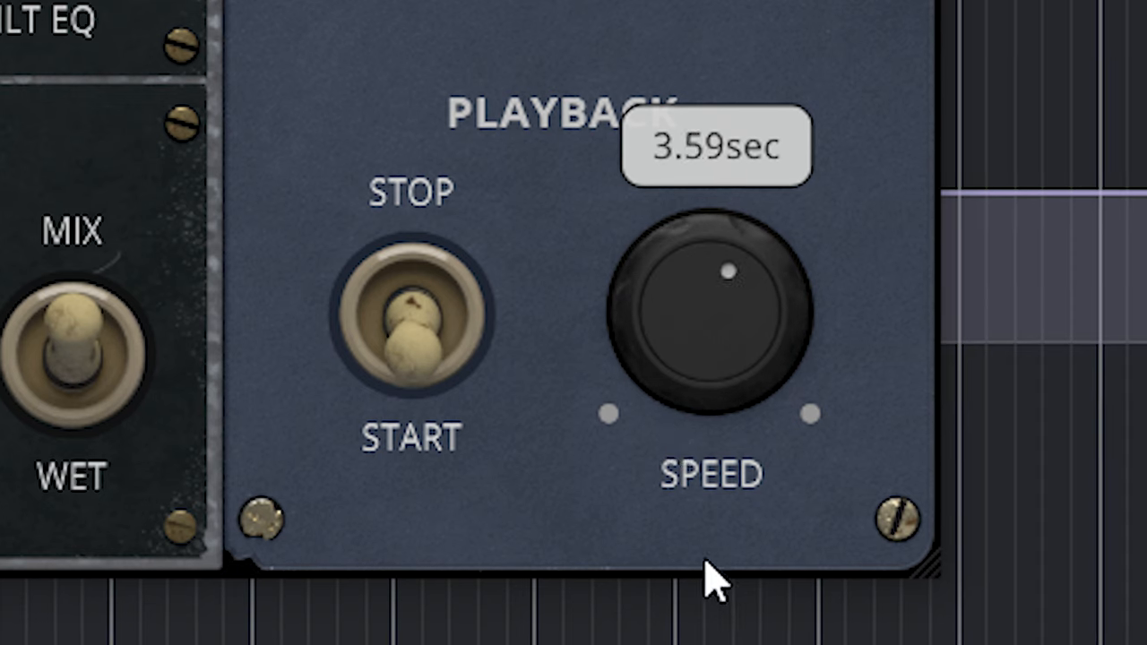
pyautogui.click(408, 314)
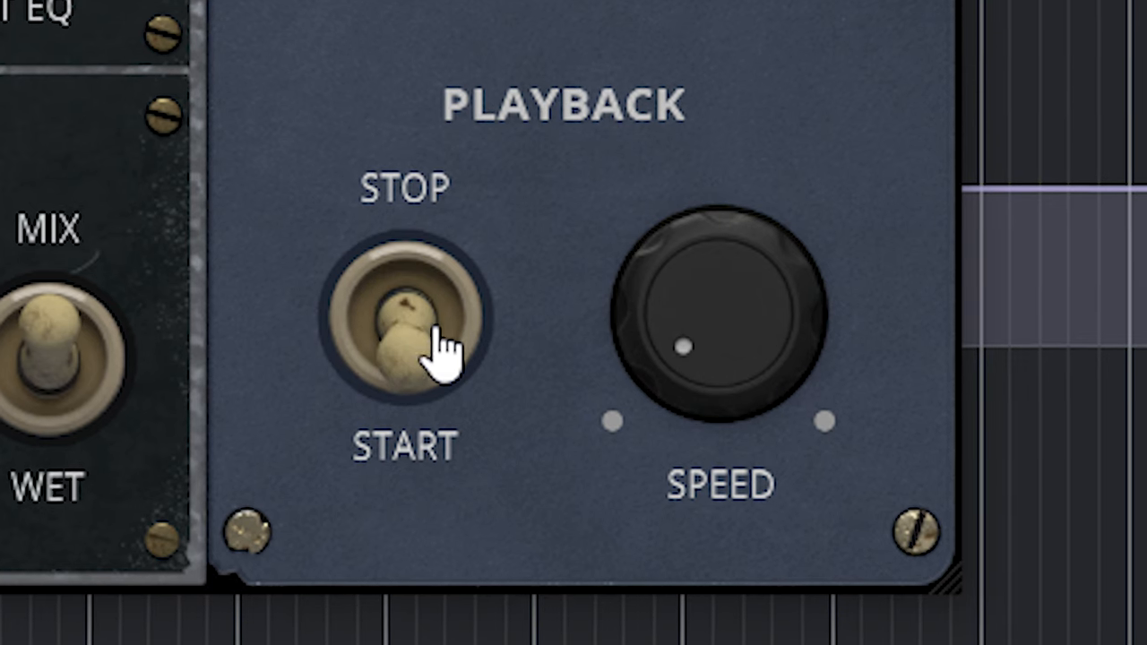
pyautogui.click(403, 323)
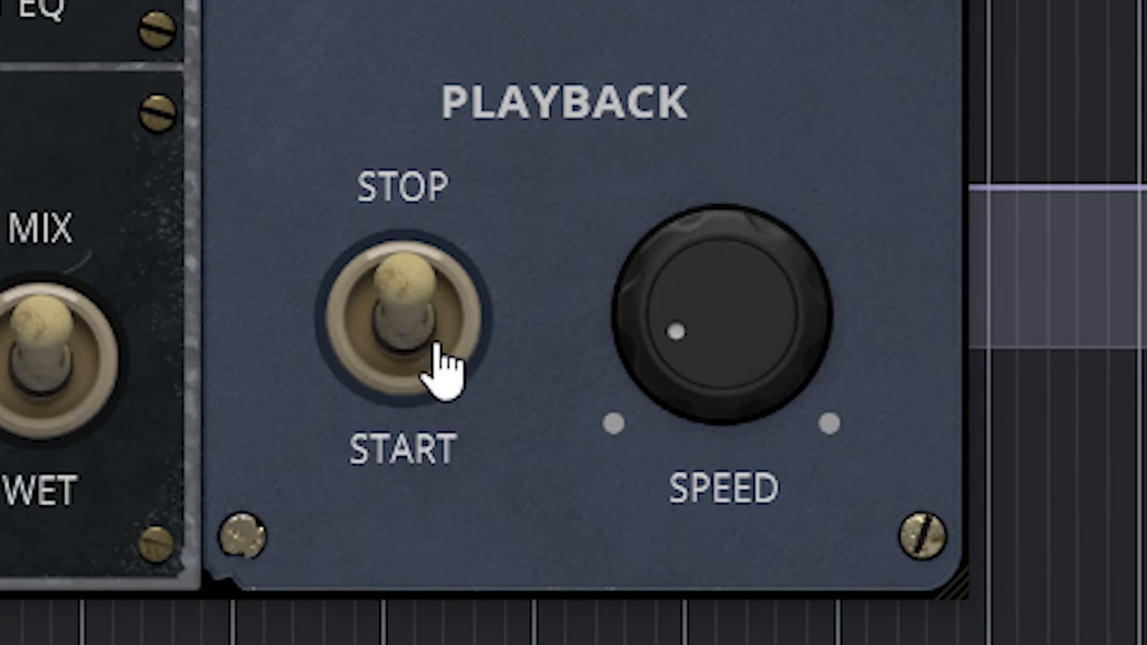
pyautogui.click(403, 332)
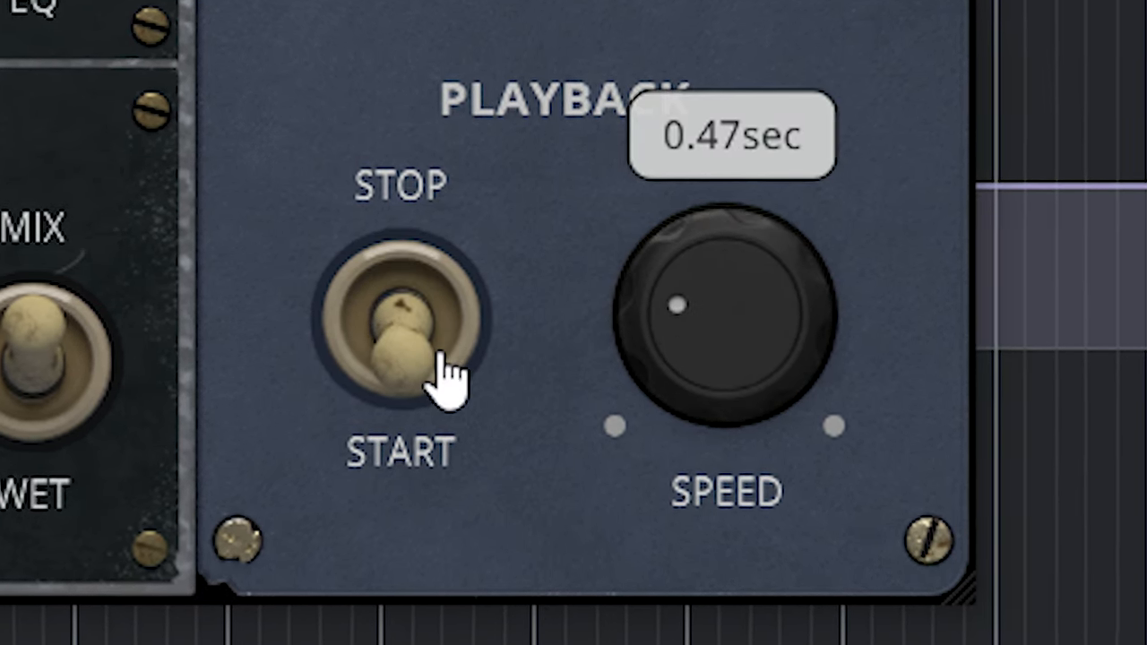
pyautogui.moveTo(560, 72)
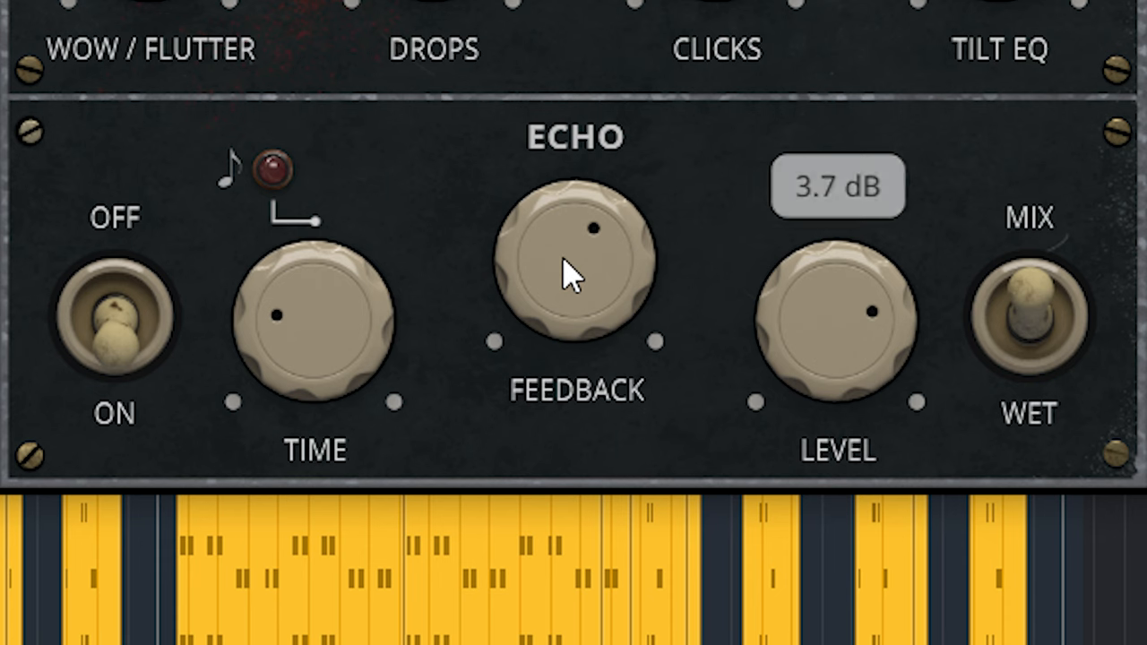
# Set echo Feedback to 24%, adjust the echo Level, and flip the mix switch to Wet.
pyautogui.moveTo(574, 260); pyautogui.dragTo(556, 368)
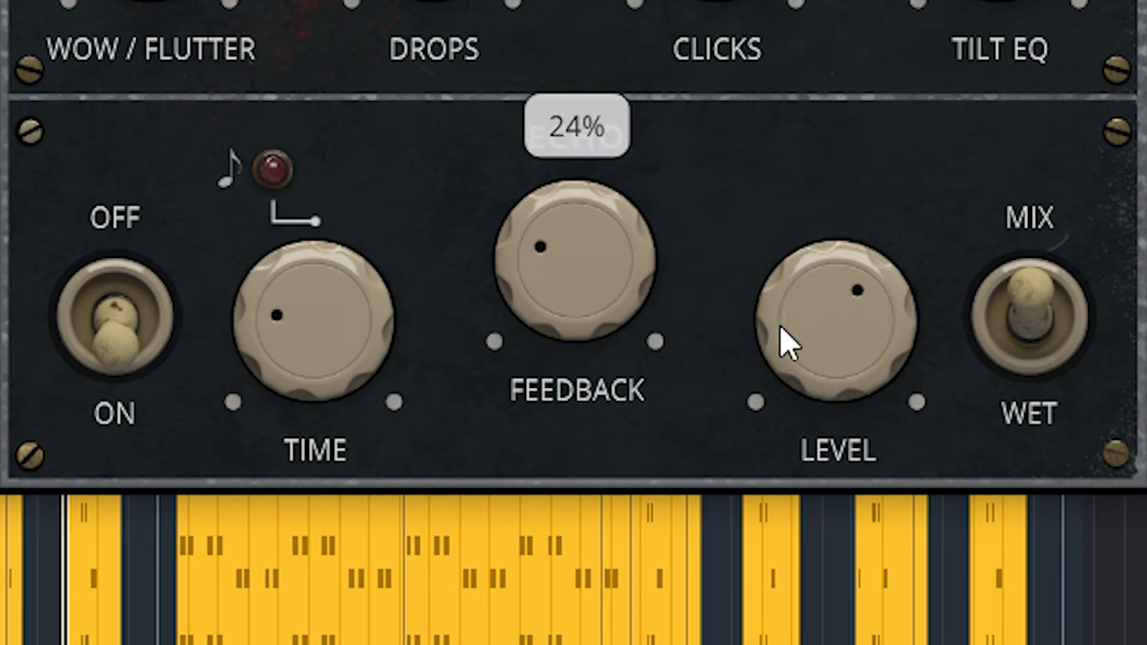
pyautogui.moveTo(789, 345); pyautogui.dragTo(887, 362)
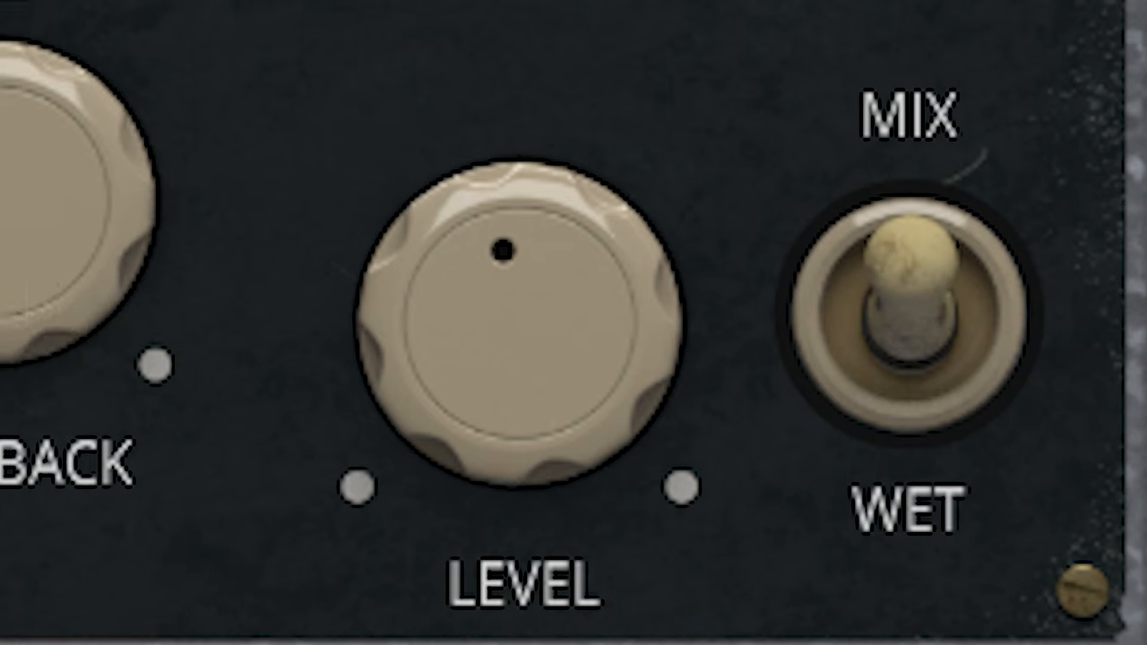
pyautogui.click(906, 305)
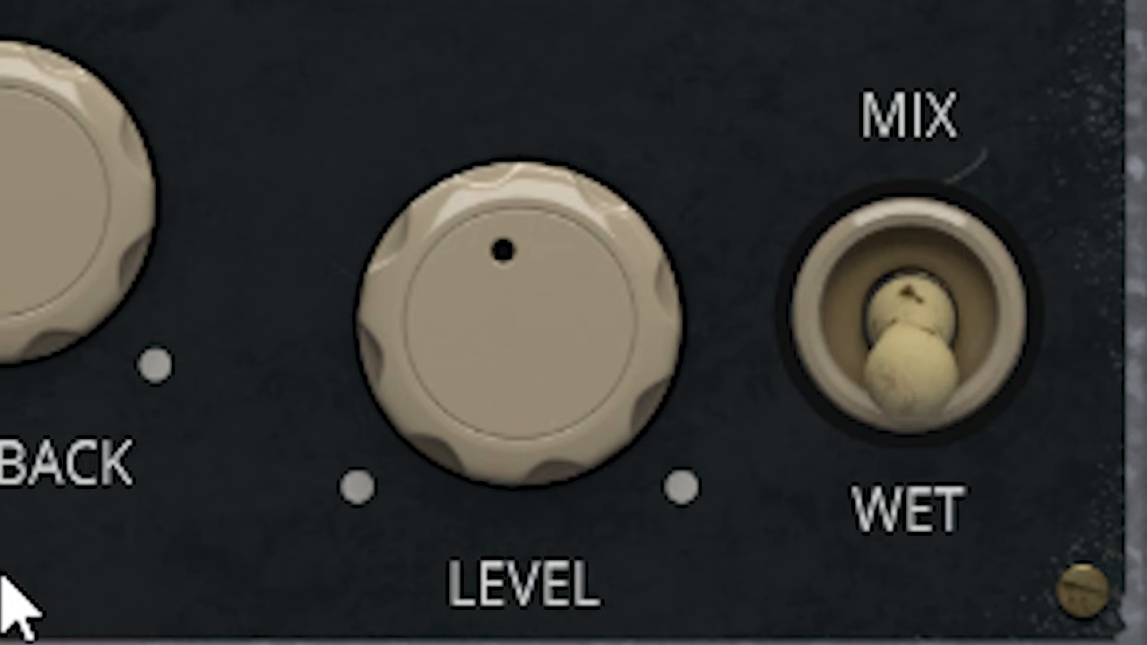